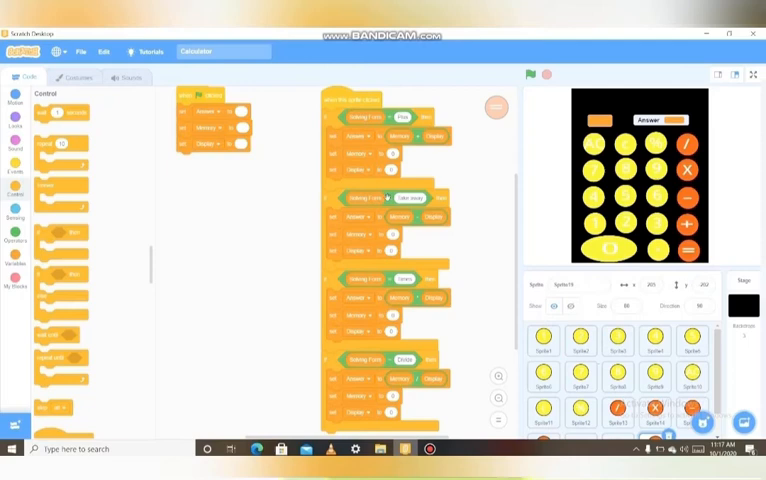
Step: Select Sprite1 to show its script appending the digit 1 to Display
click(545, 343)
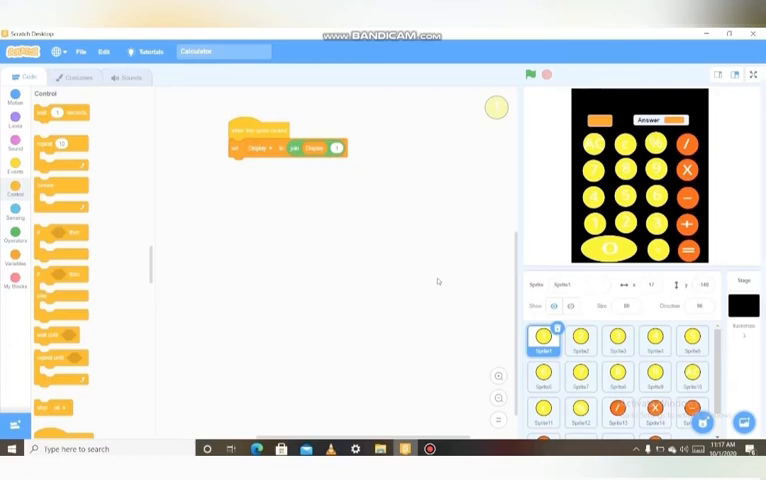
Step: Inspect the next two sprites' scripts, Sprite2 and Sprite3
click(580, 342)
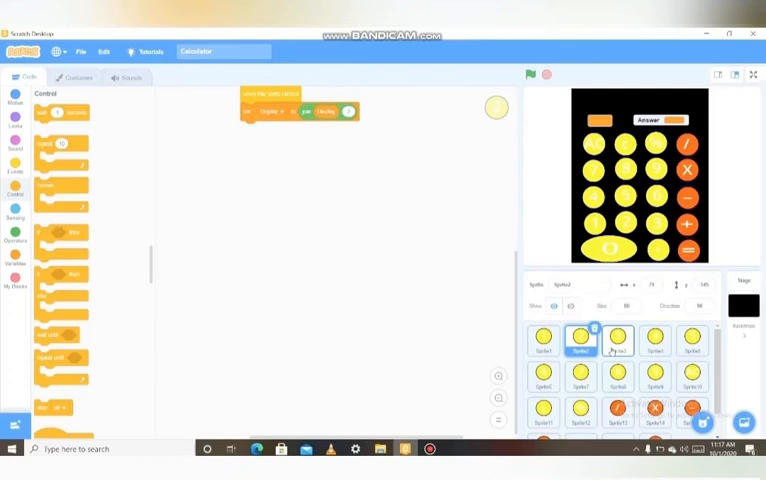
click(618, 411)
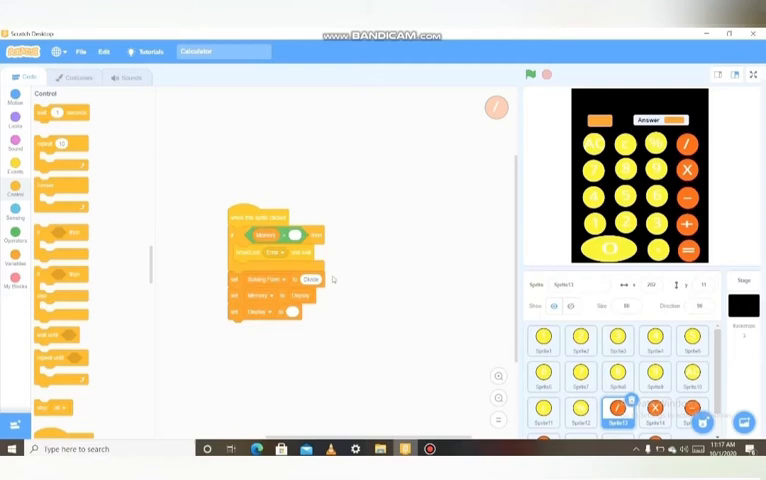
Step: Select the multiply sprite to show its Solving Form 'Times' and Memory script
click(655, 413)
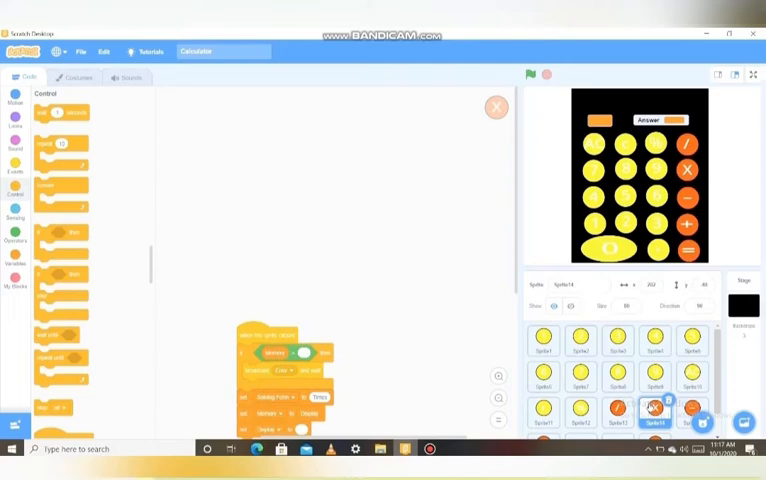